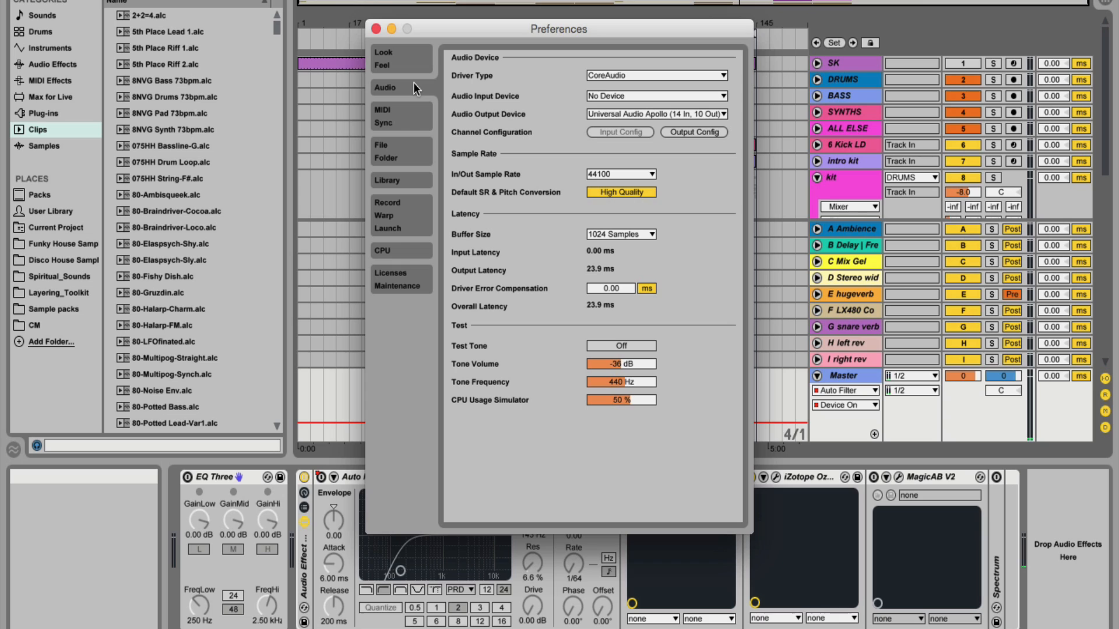
pyautogui.moveTo(644, 234)
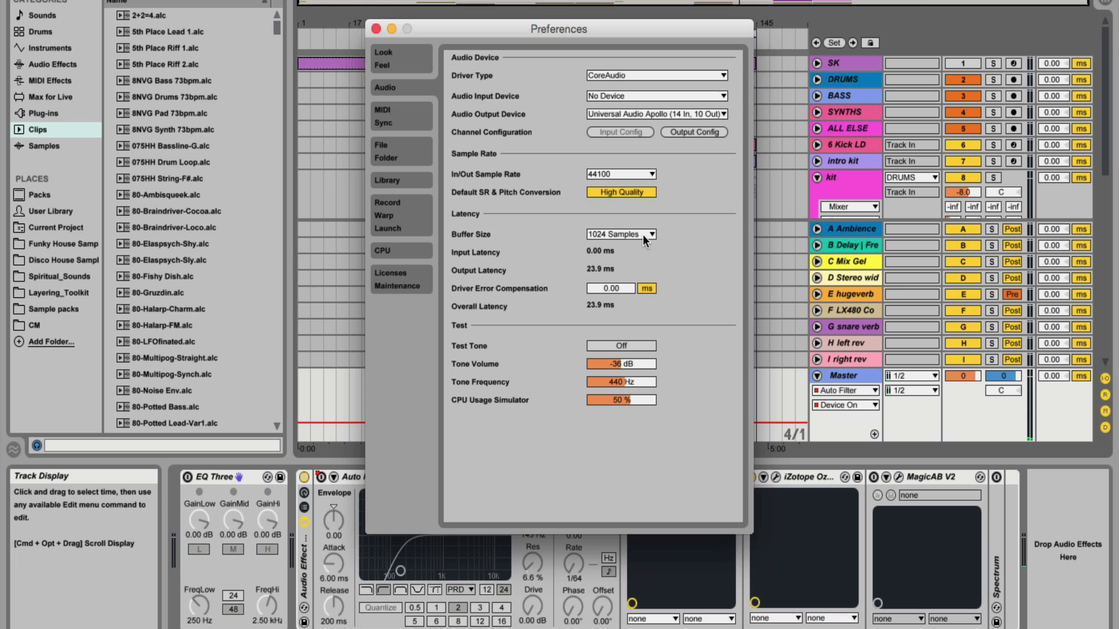
# Pick a larger audio buffer size from the Buffer Size dropdown in Audio preferences.
pyautogui.click(620, 235)
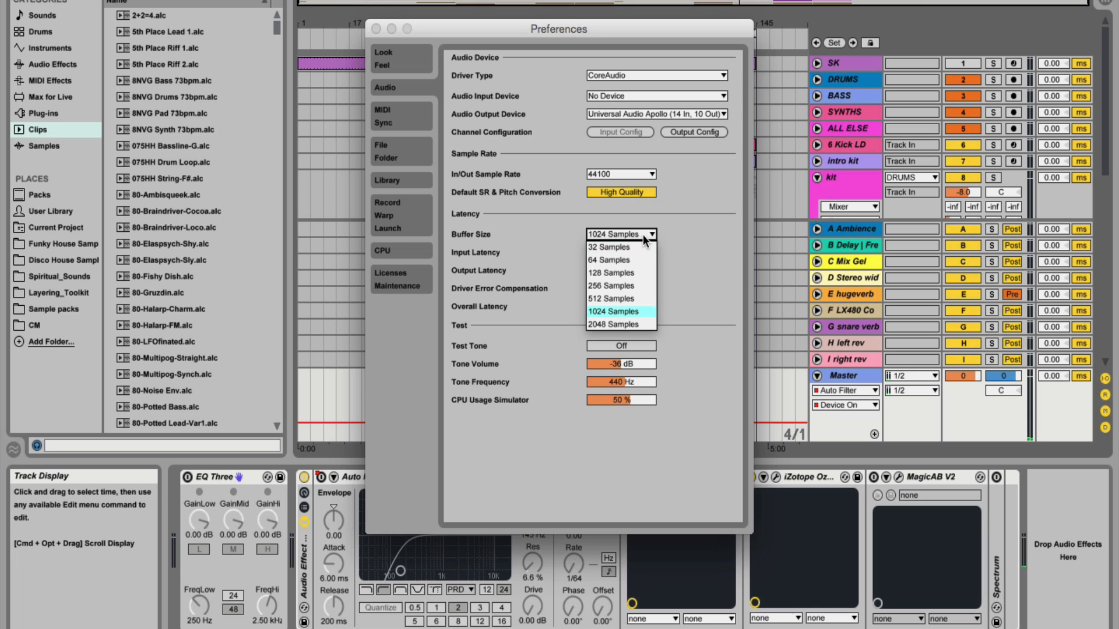
pyautogui.click(610, 273)
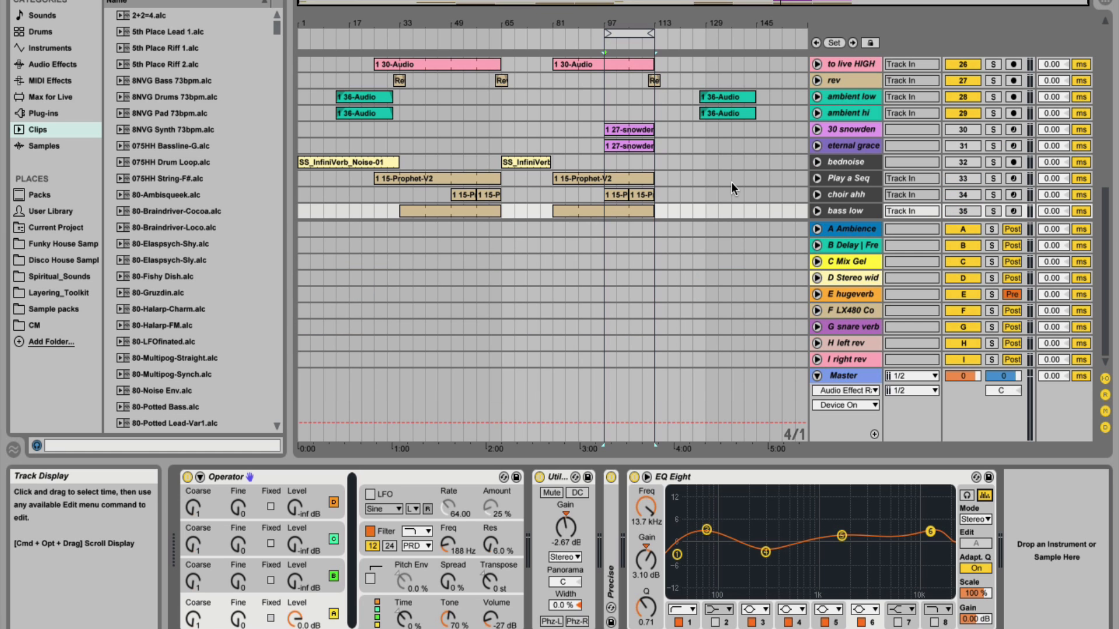
pyautogui.moveTo(748, 218)
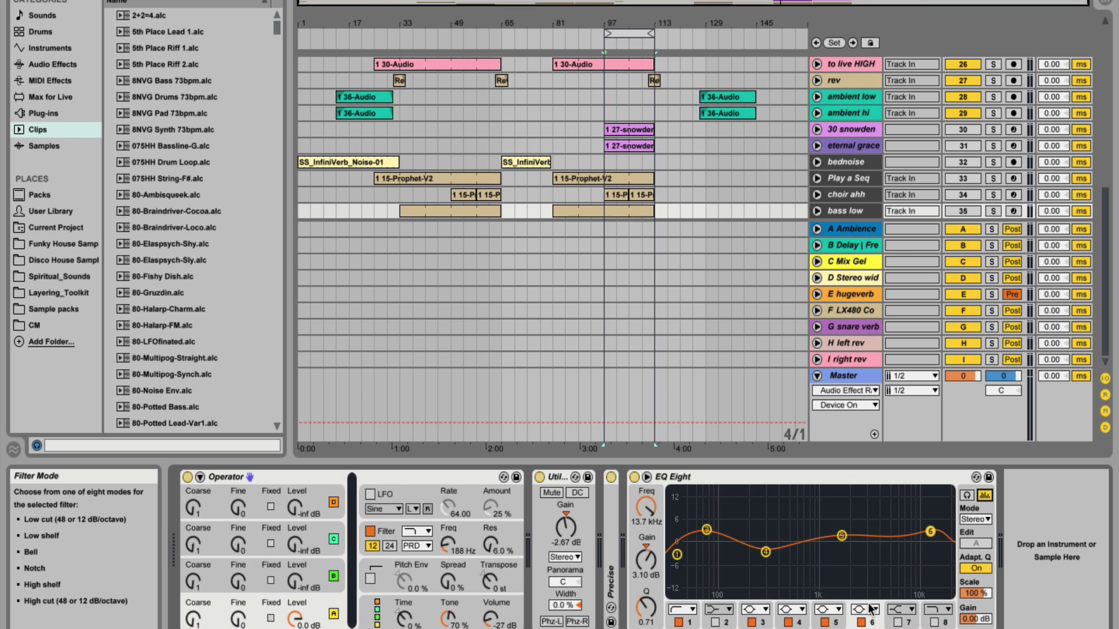
pyautogui.moveTo(871, 548)
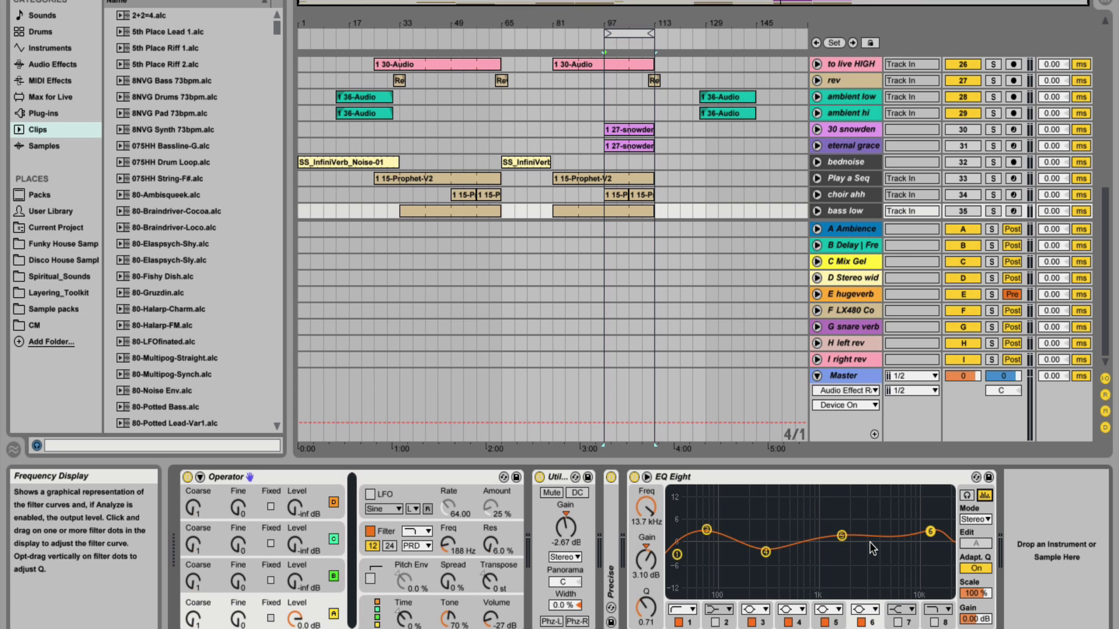
pyautogui.moveTo(995, 517)
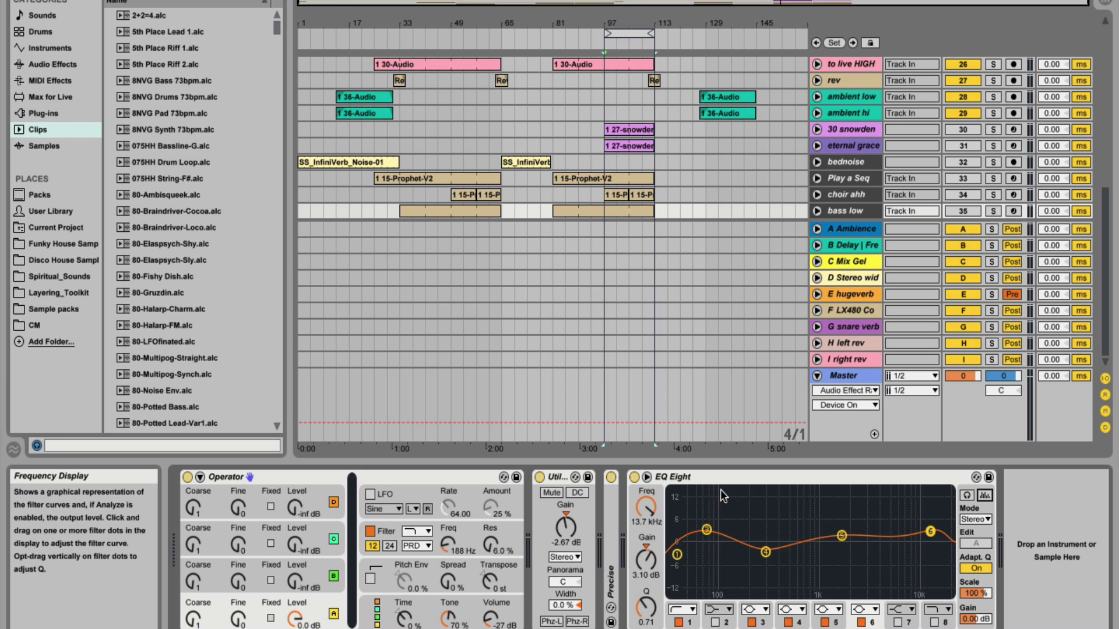
# Switch off bass low's Operator device and show choir ahh's Kontakt 5 and Utility devices.
pyautogui.click(629, 477)
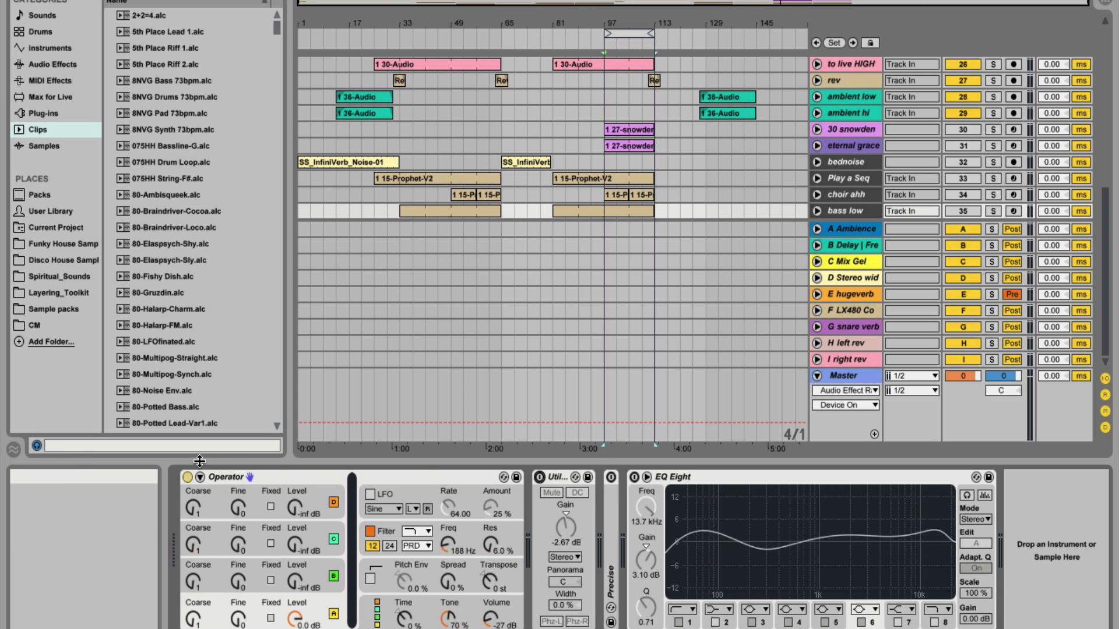
pyautogui.moveTo(849, 194)
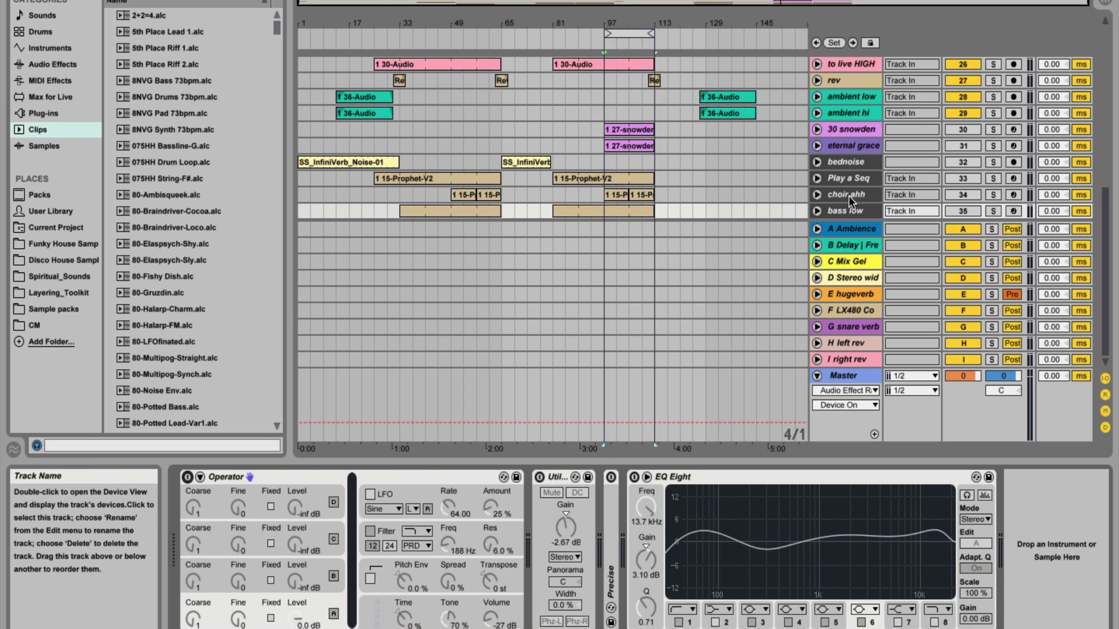
pyautogui.click(845, 194)
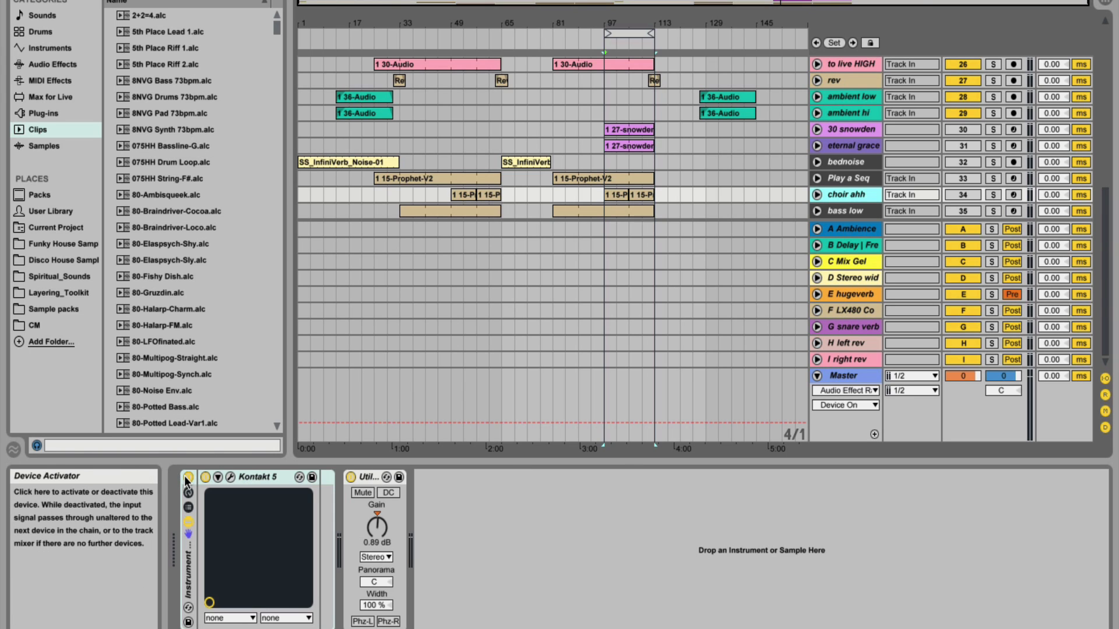